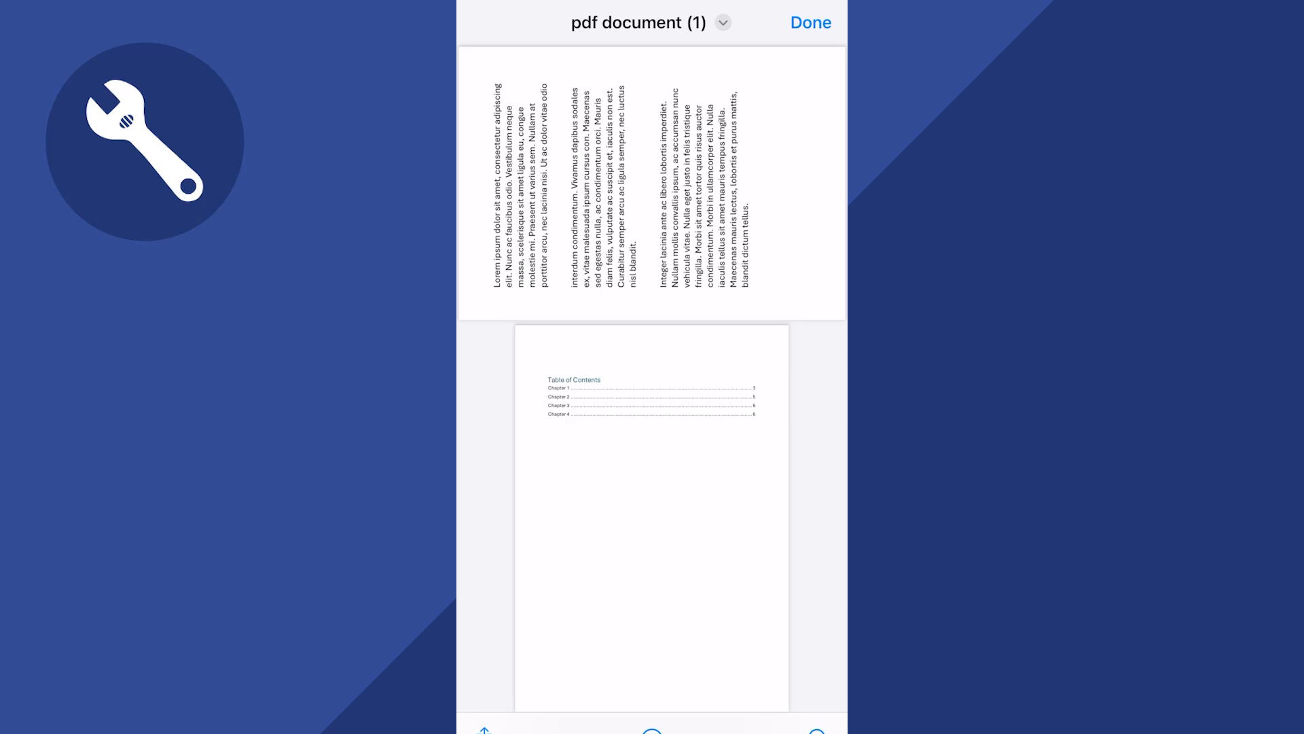
Step: Close the sideways-page PDF preview with Done and return to the home screen
{"action": "left_click", "coordinate": [810, 22]}
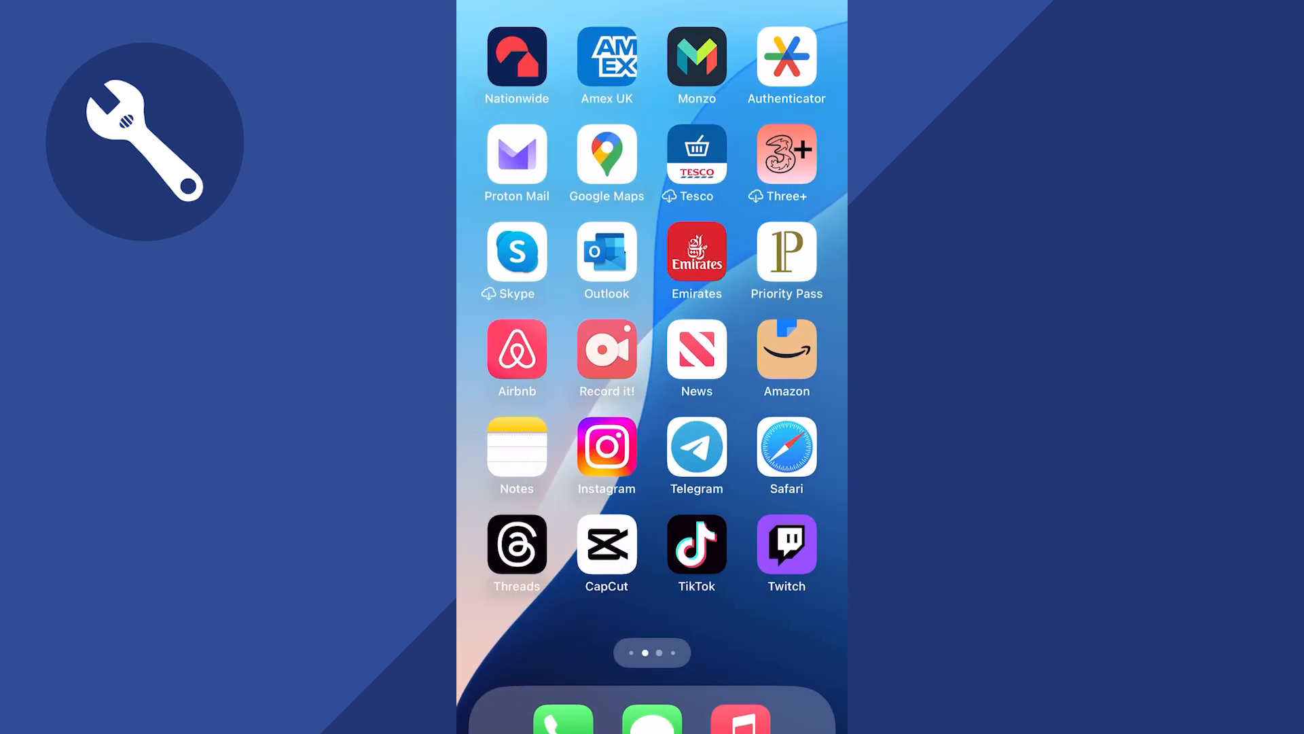
Step: Launch Files via search and open pdf document (1) 2.pdf from Recents
{"action": "type", "text": "files"}
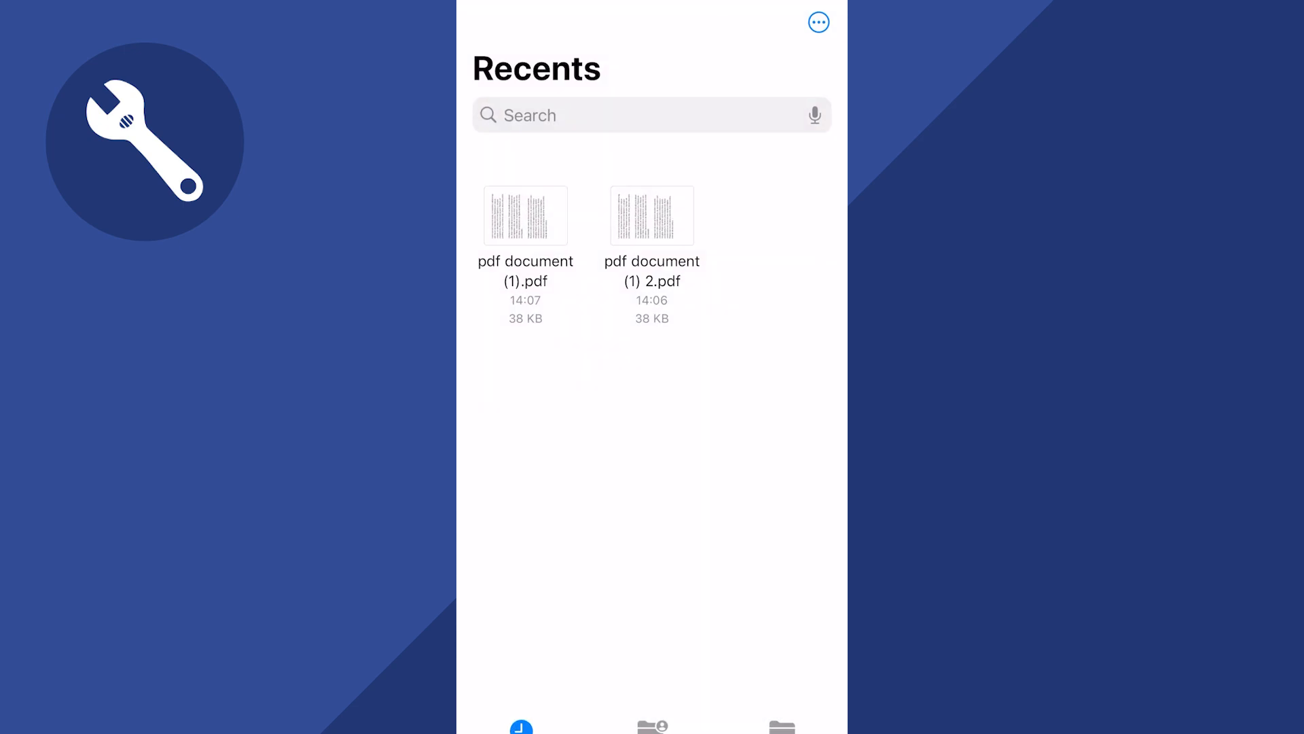
{"action": "left_click", "coordinate": [525, 215]}
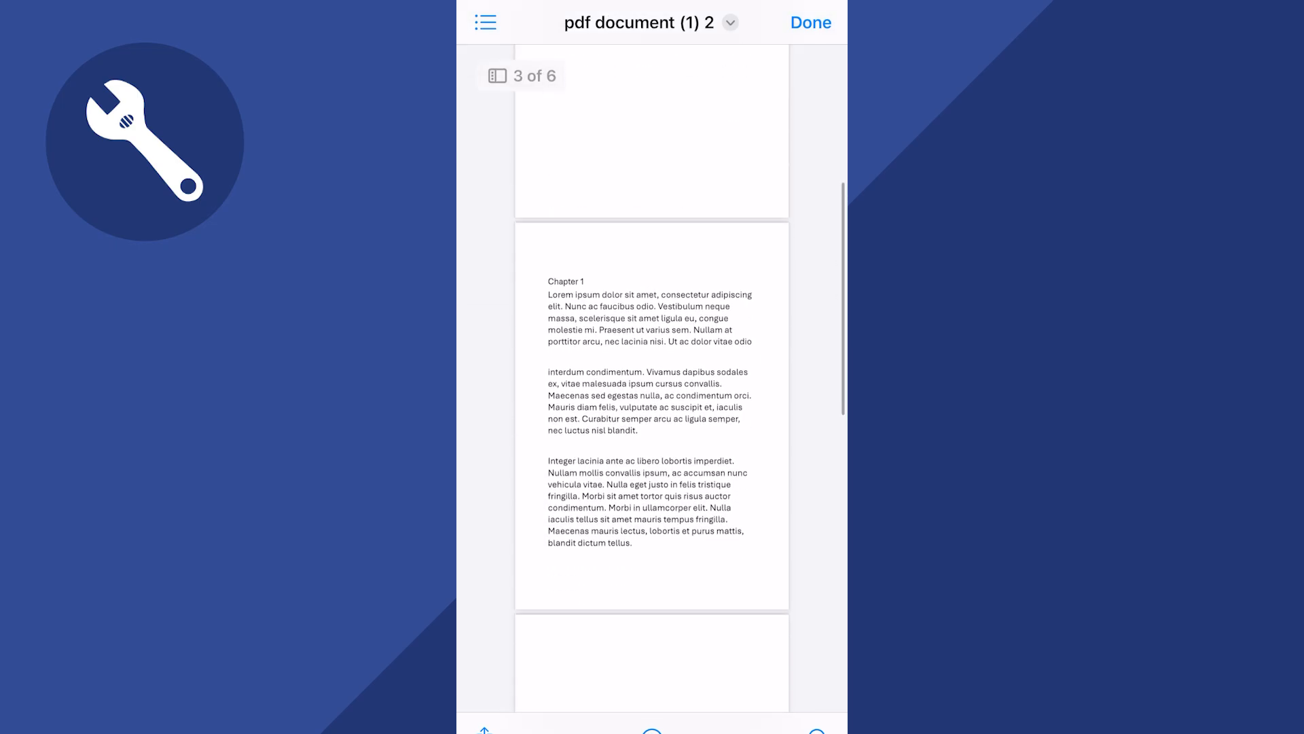
Step: Scroll to page 3 and reveal the page thumbnail sidebar
{"action": "scroll", "scroll_direction": "down", "scroll_amount": 3}
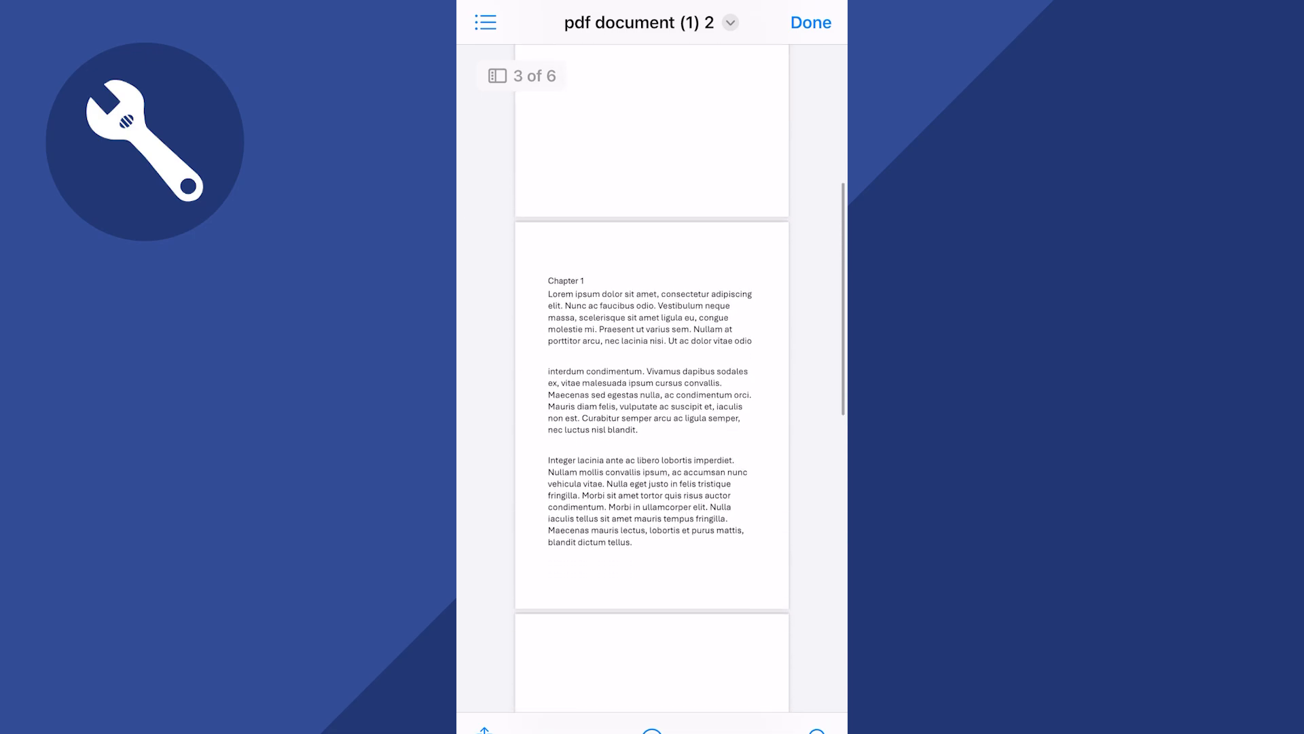
{"action": "left_click", "coordinate": [497, 76]}
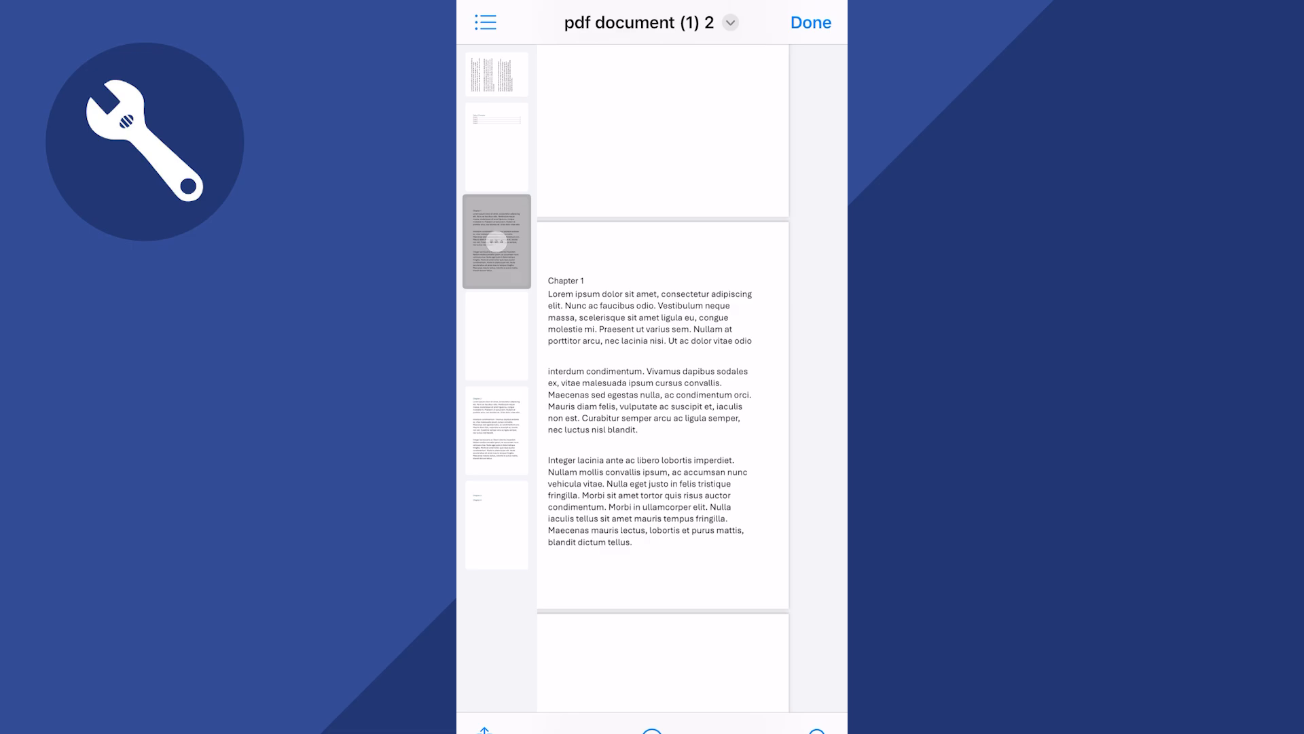
Step: Rotate page 3 from its thumbnail menu, then choose Share and Save to Files
{"action": "left_click", "coordinate": [496, 241]}
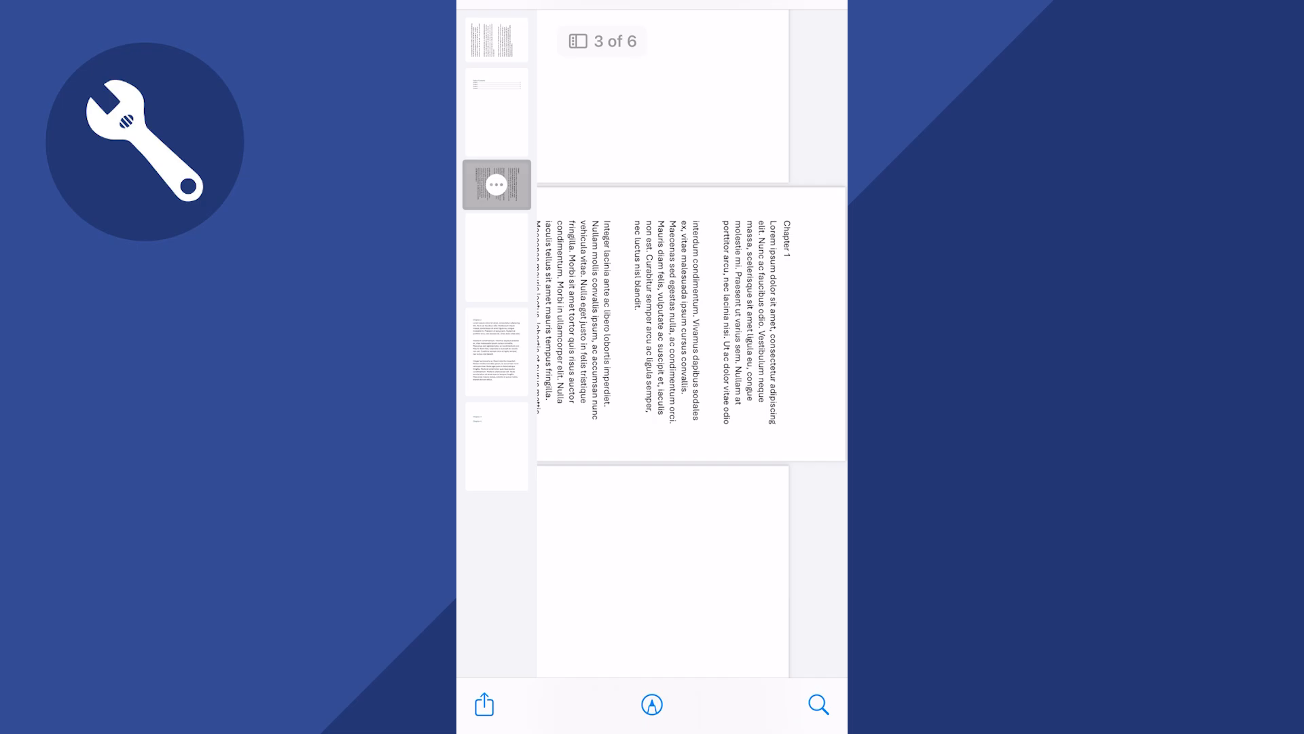
{"action": "left_click", "coordinate": [484, 704]}
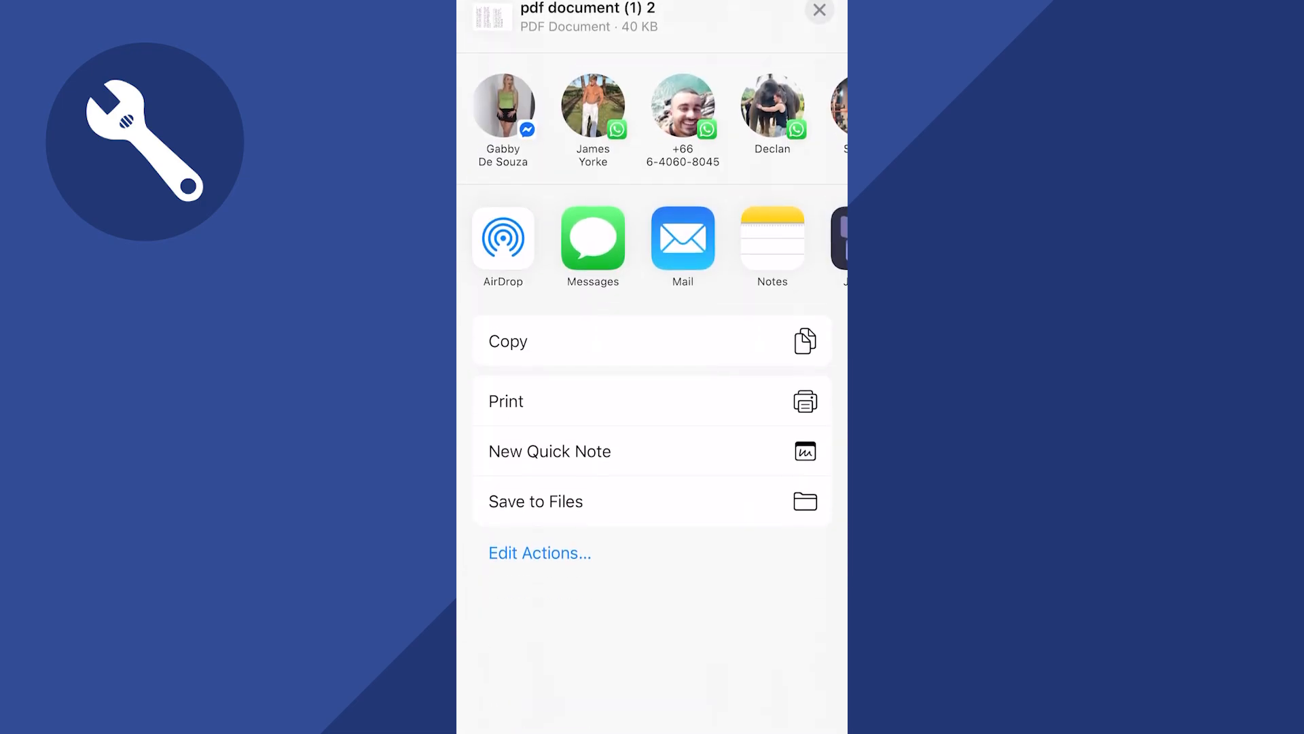
{"action": "left_click", "coordinate": [536, 501]}
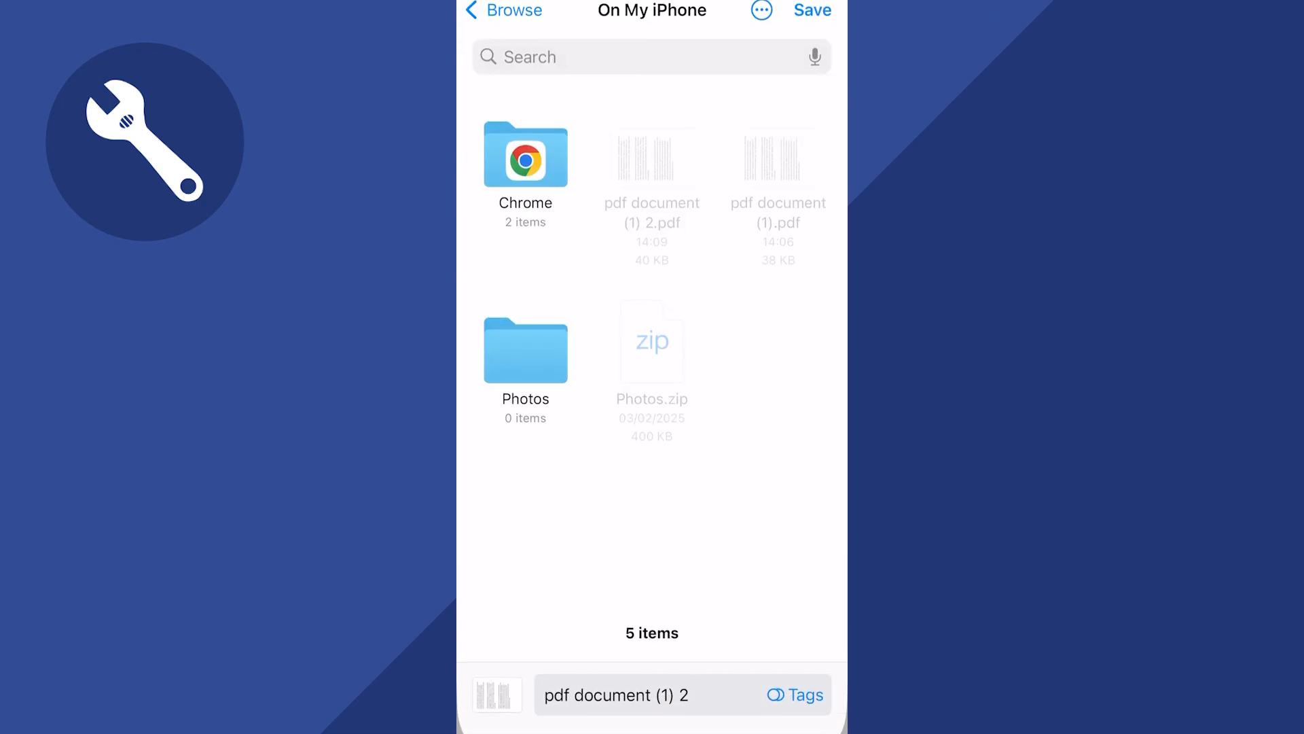